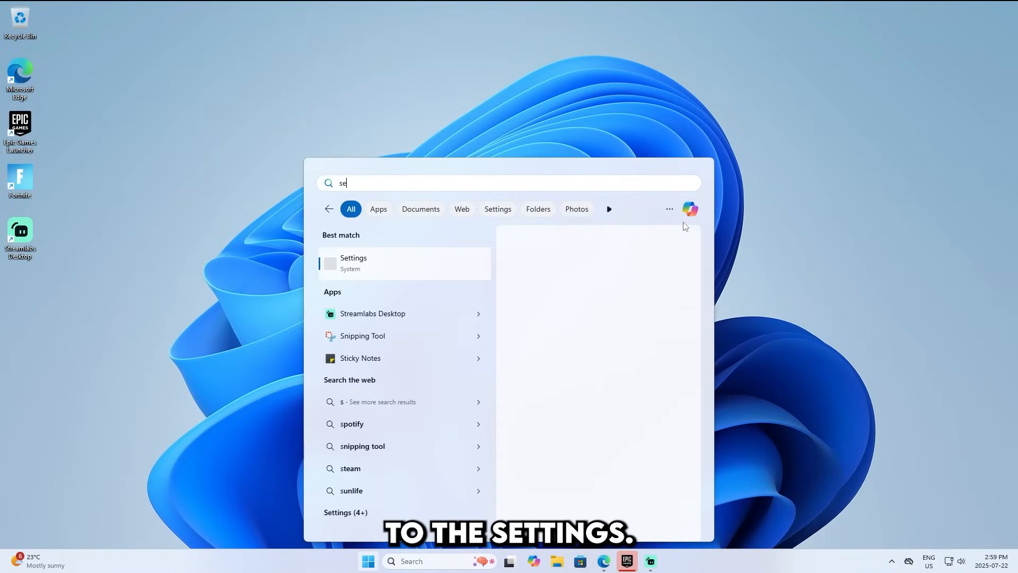
Launch the Settings app from the Start menu search results
click(353, 262)
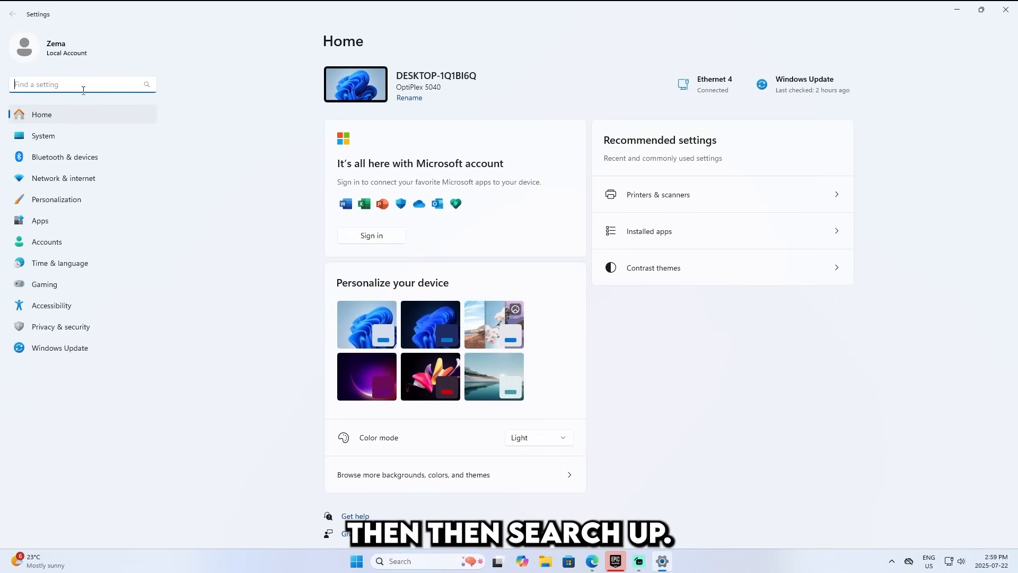
On Gaming > Game Bar, switch 'Allow your controller to open Game Bar' to On
click(45, 284)
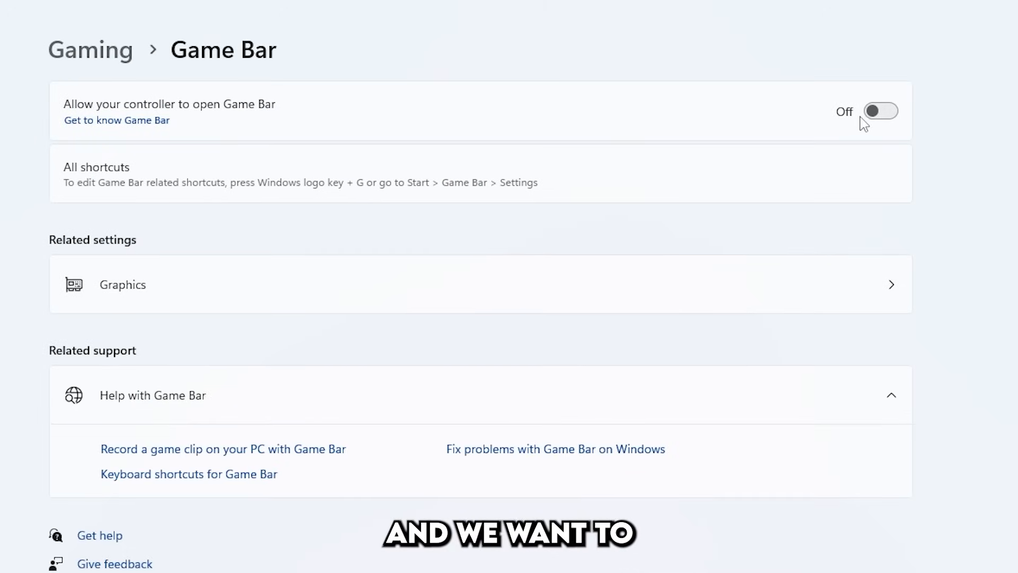
click(881, 110)
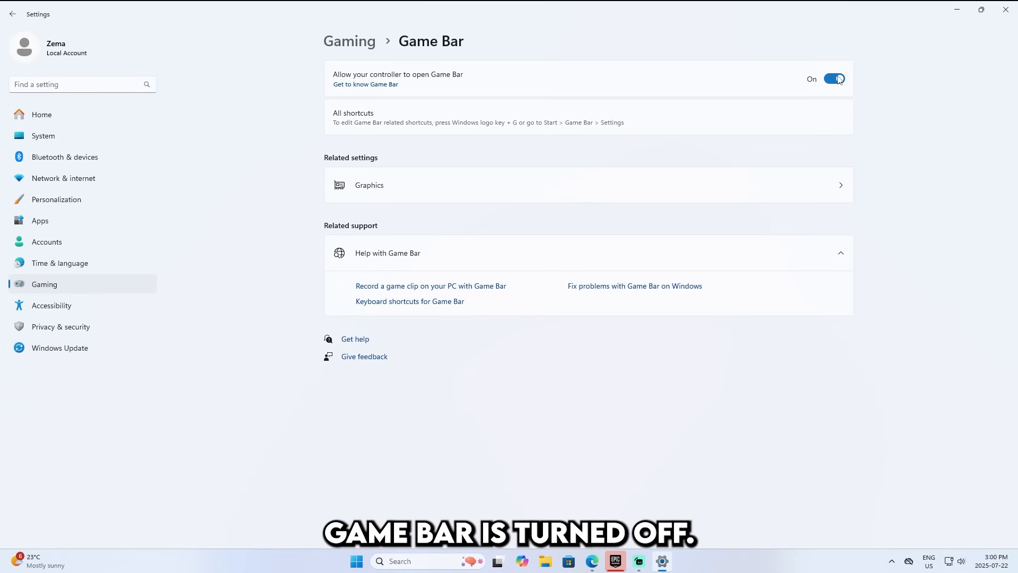